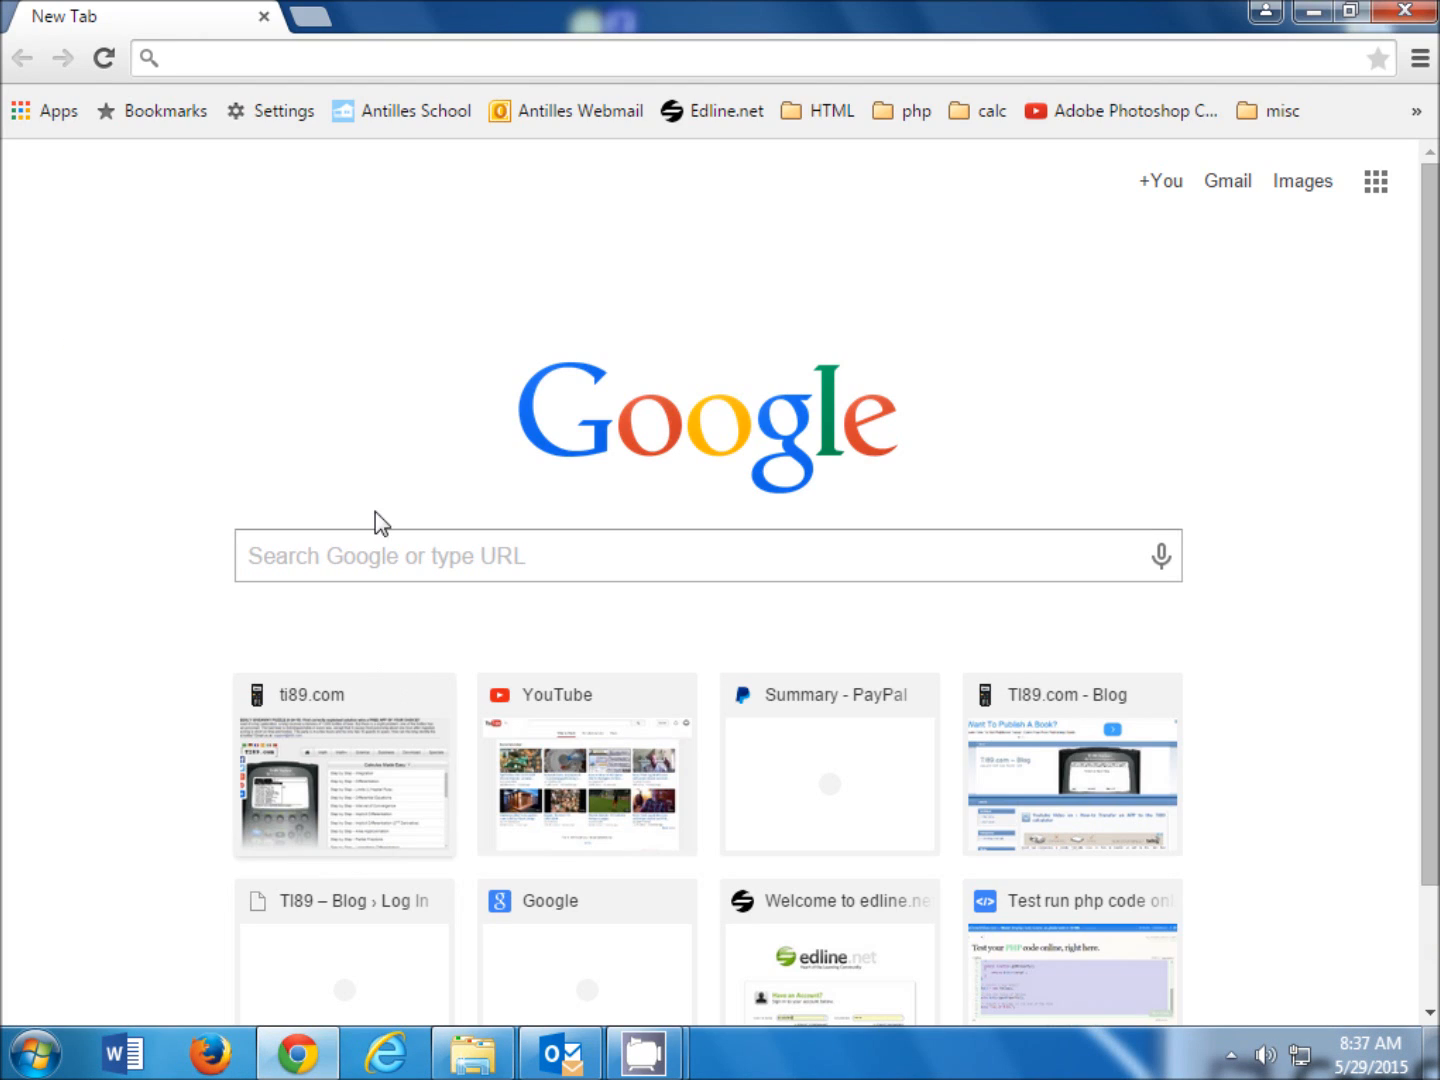
Search Google for 'ti89 games' to find TI-89 game listings.
type("ti89.com")
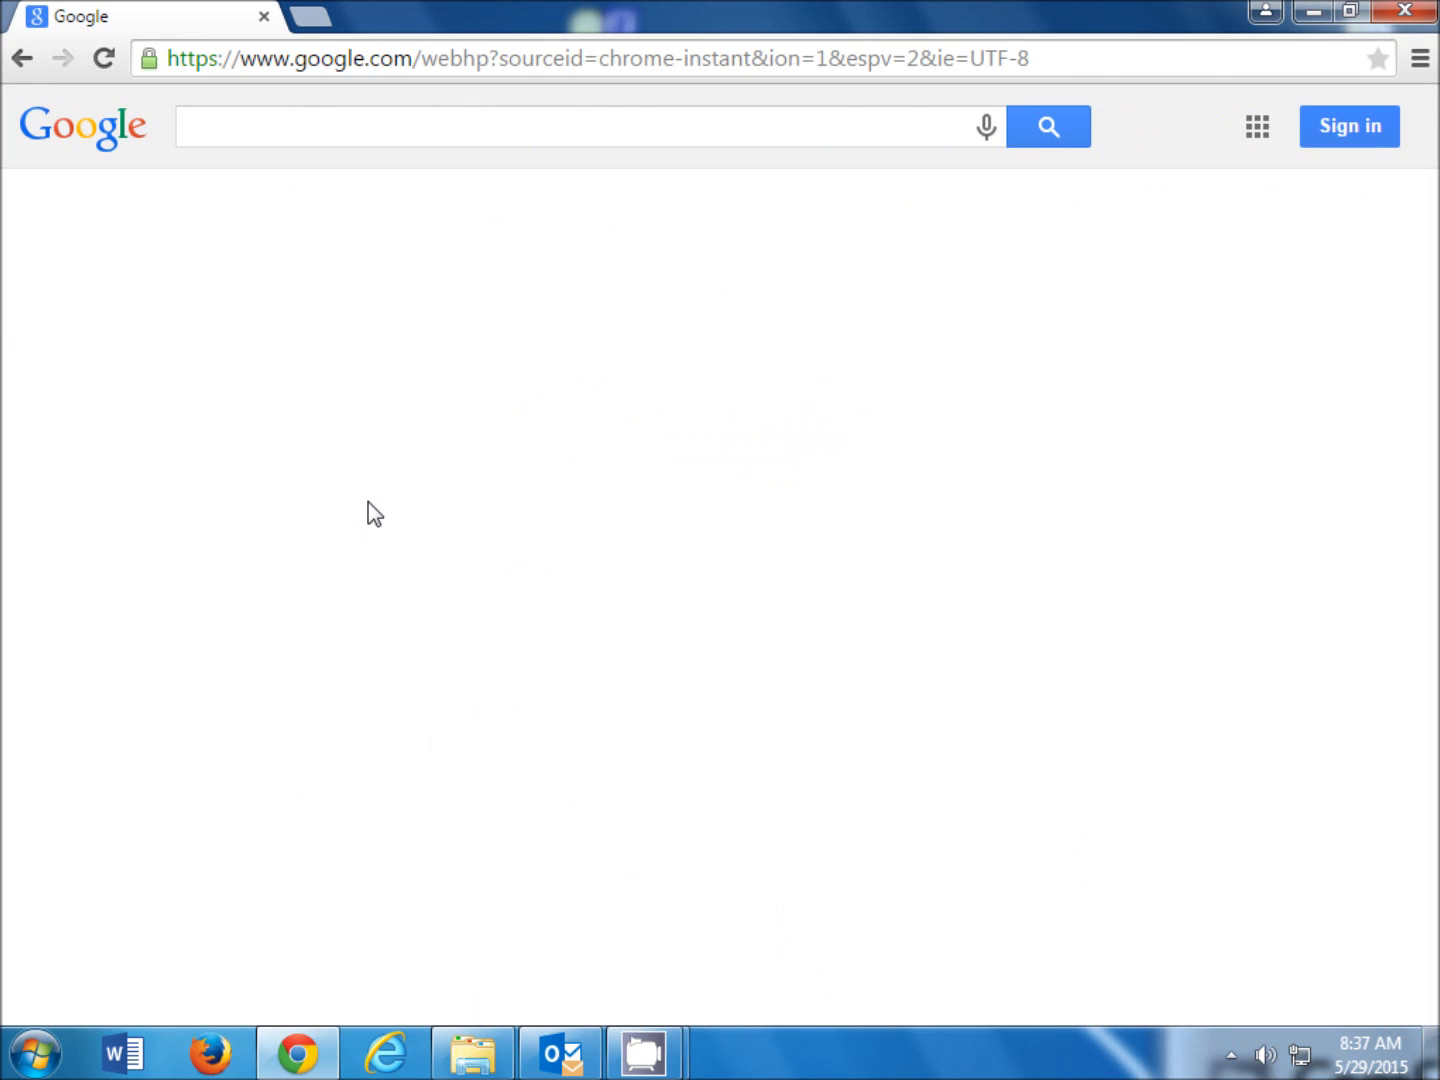
type("ti89 games")
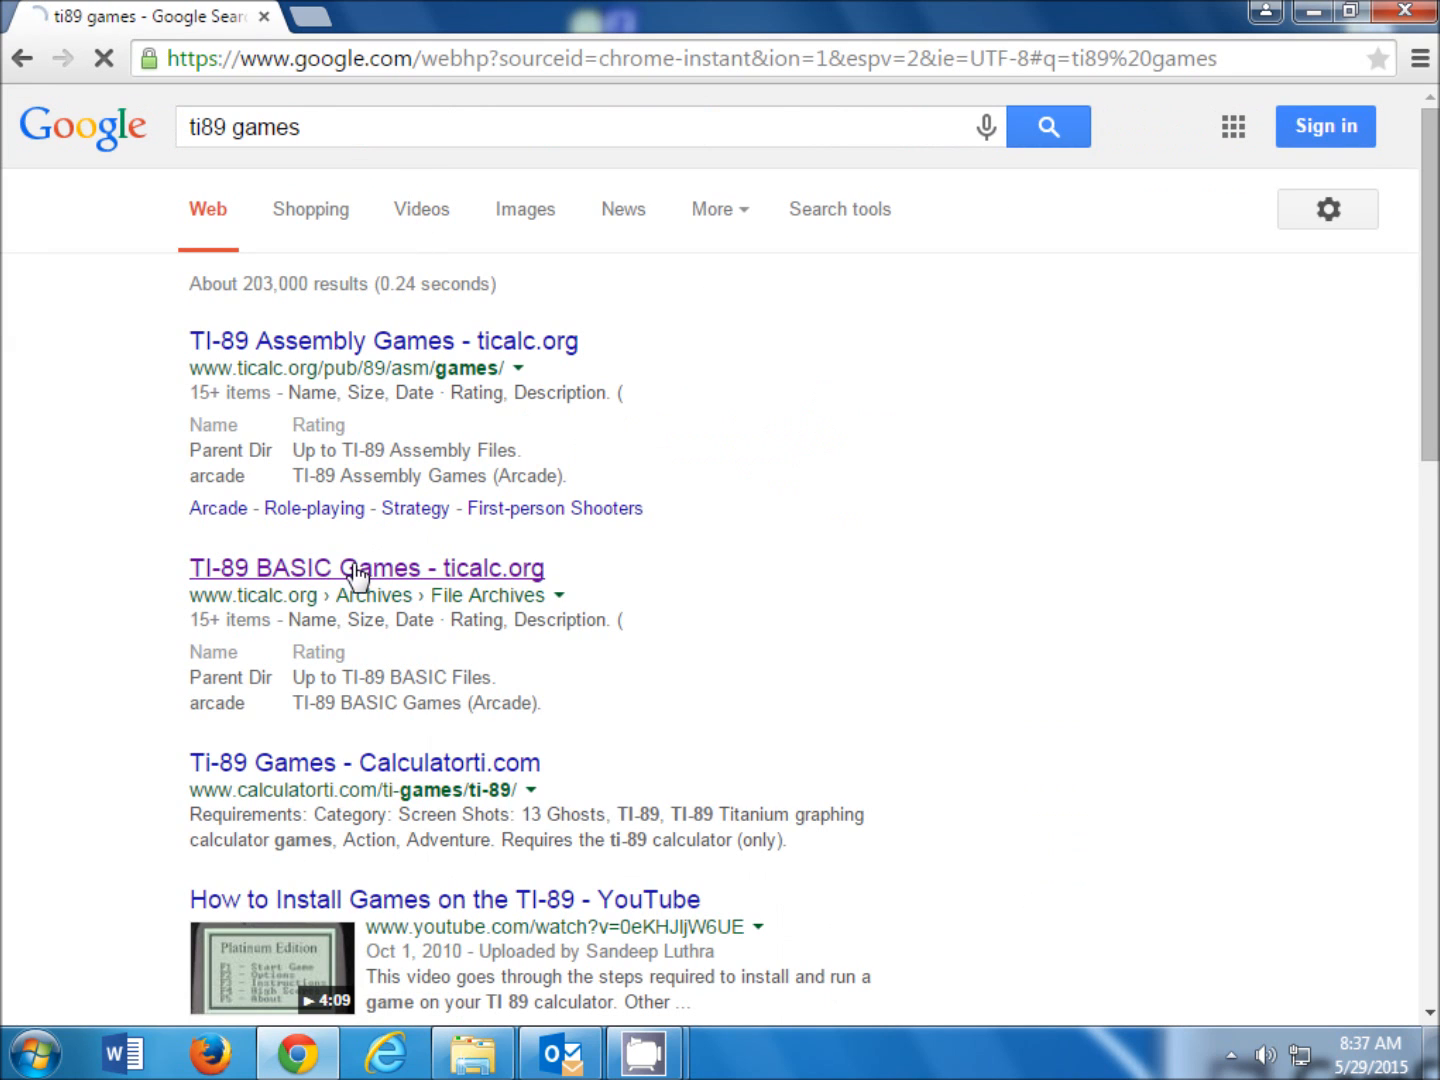
Reach BomberMaster's bomber3.zip in ticalc.org's TI-89 BASIC arcade games archive.
left_click(366, 568)
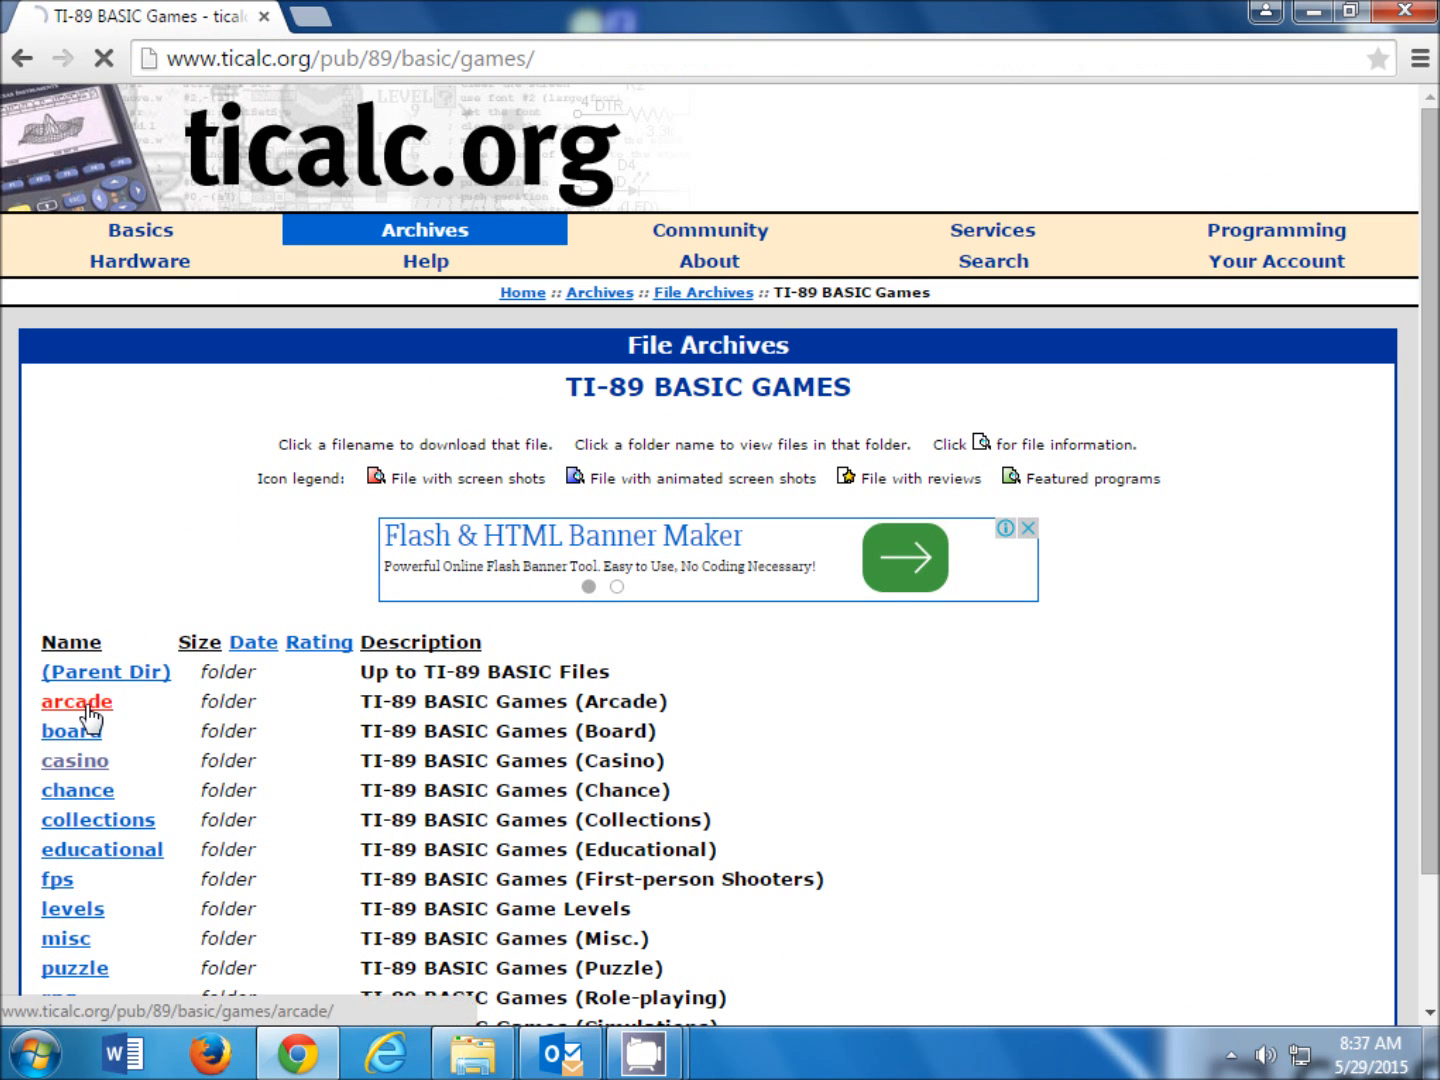
left_click(76, 700)
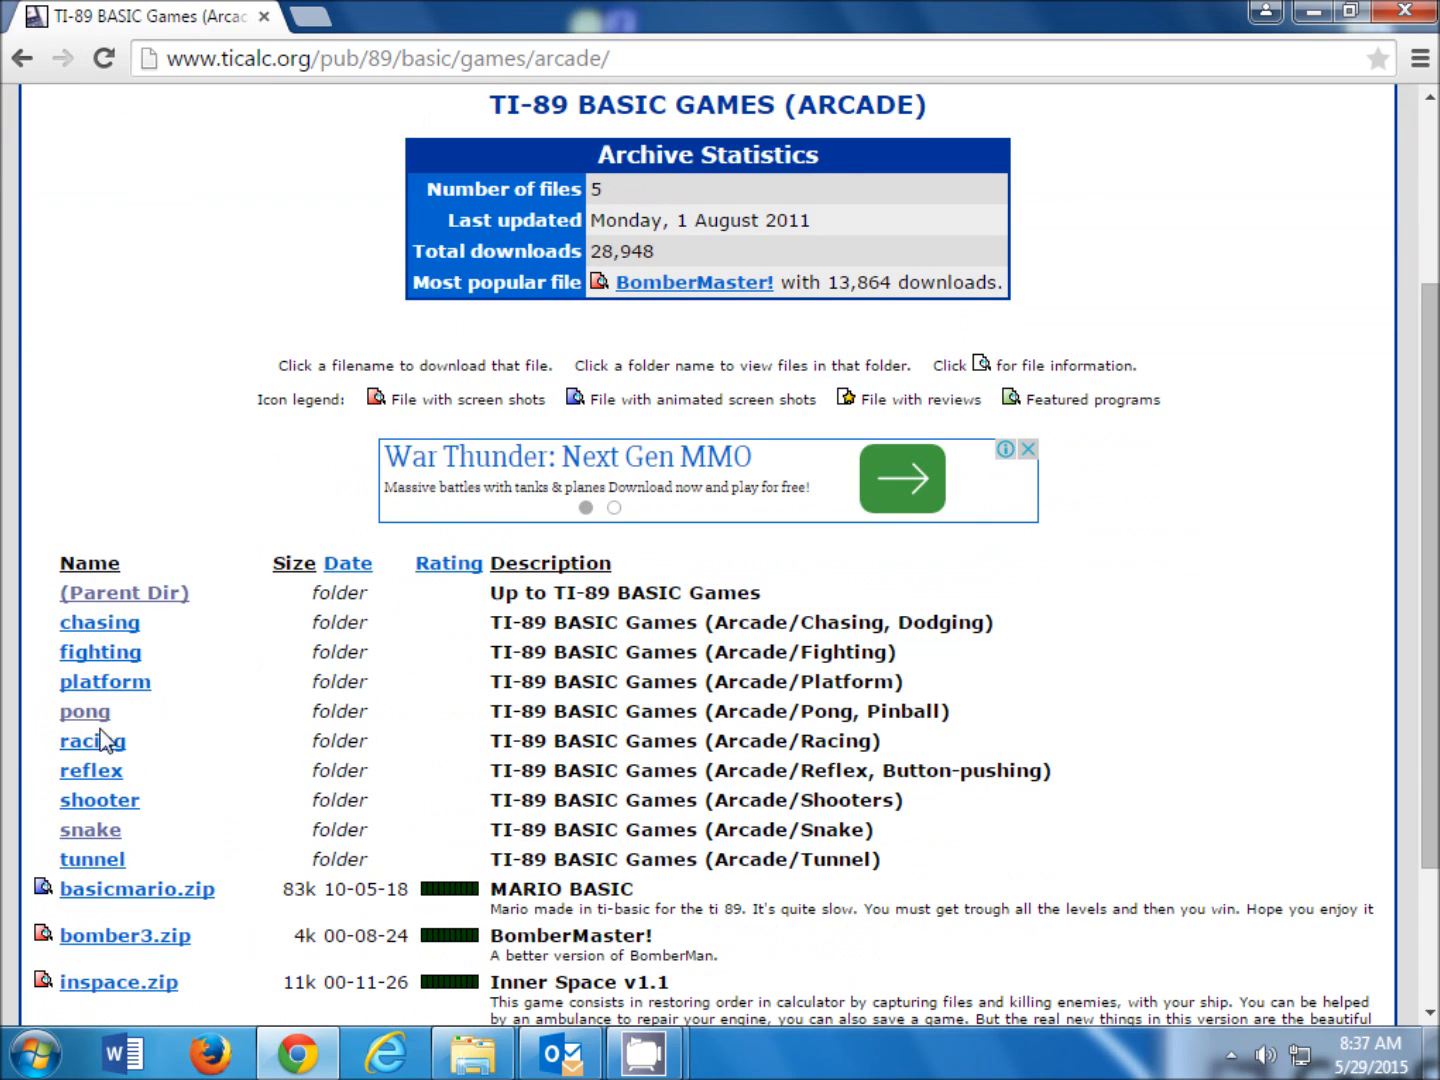
mouse_move(84, 712)
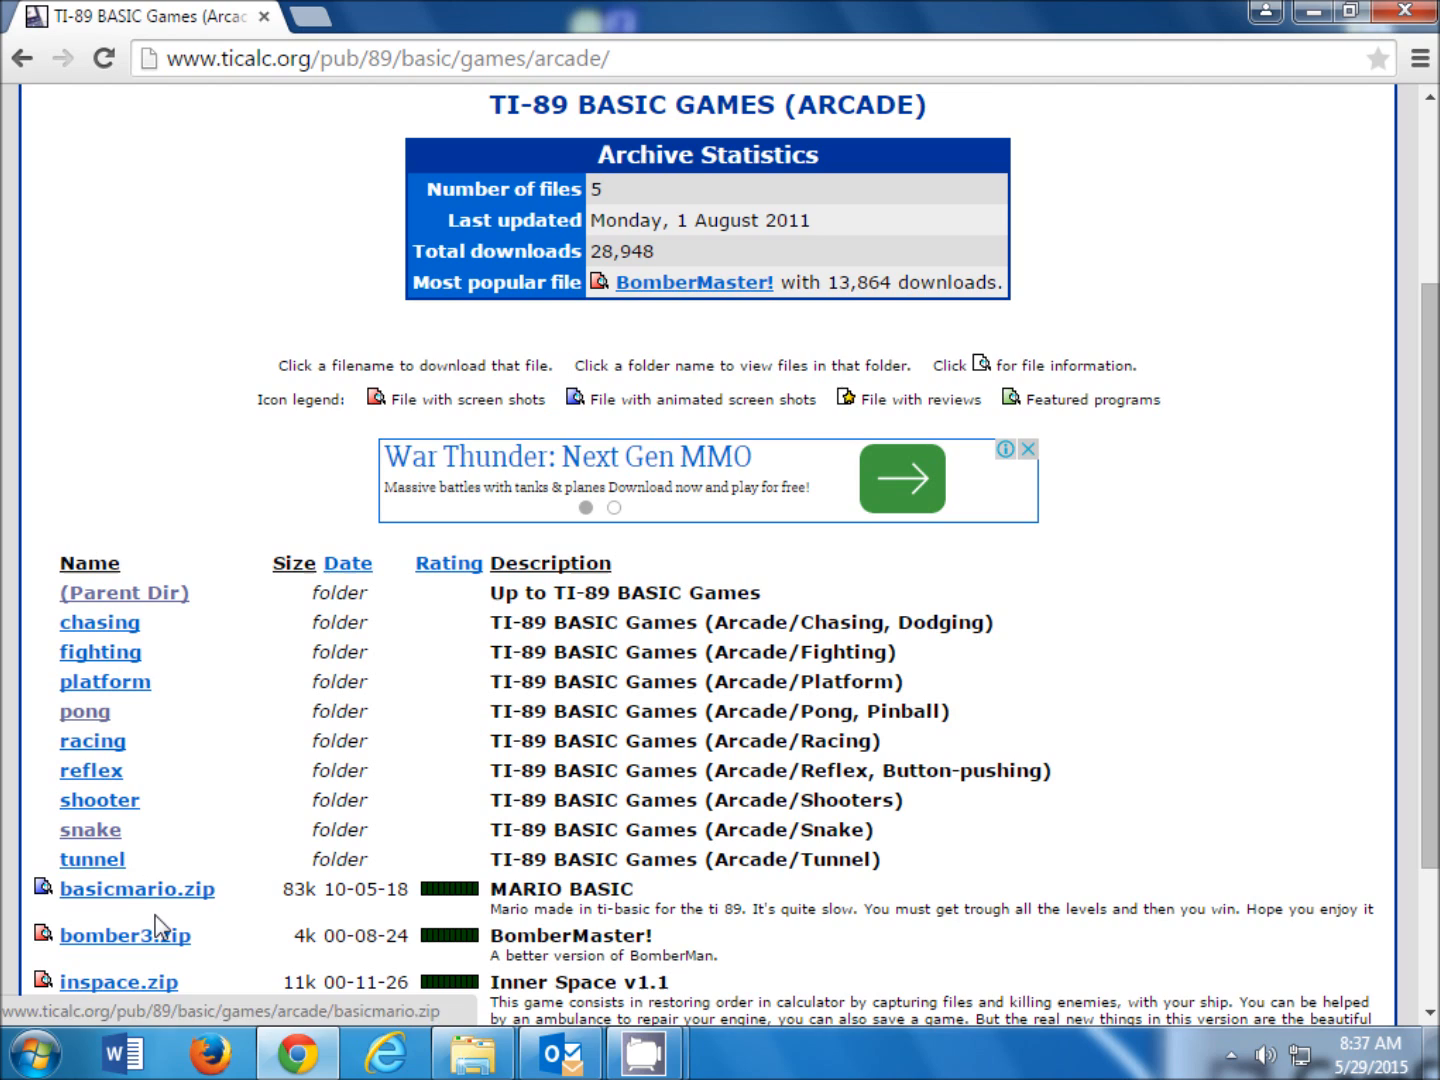
left_click(124, 936)
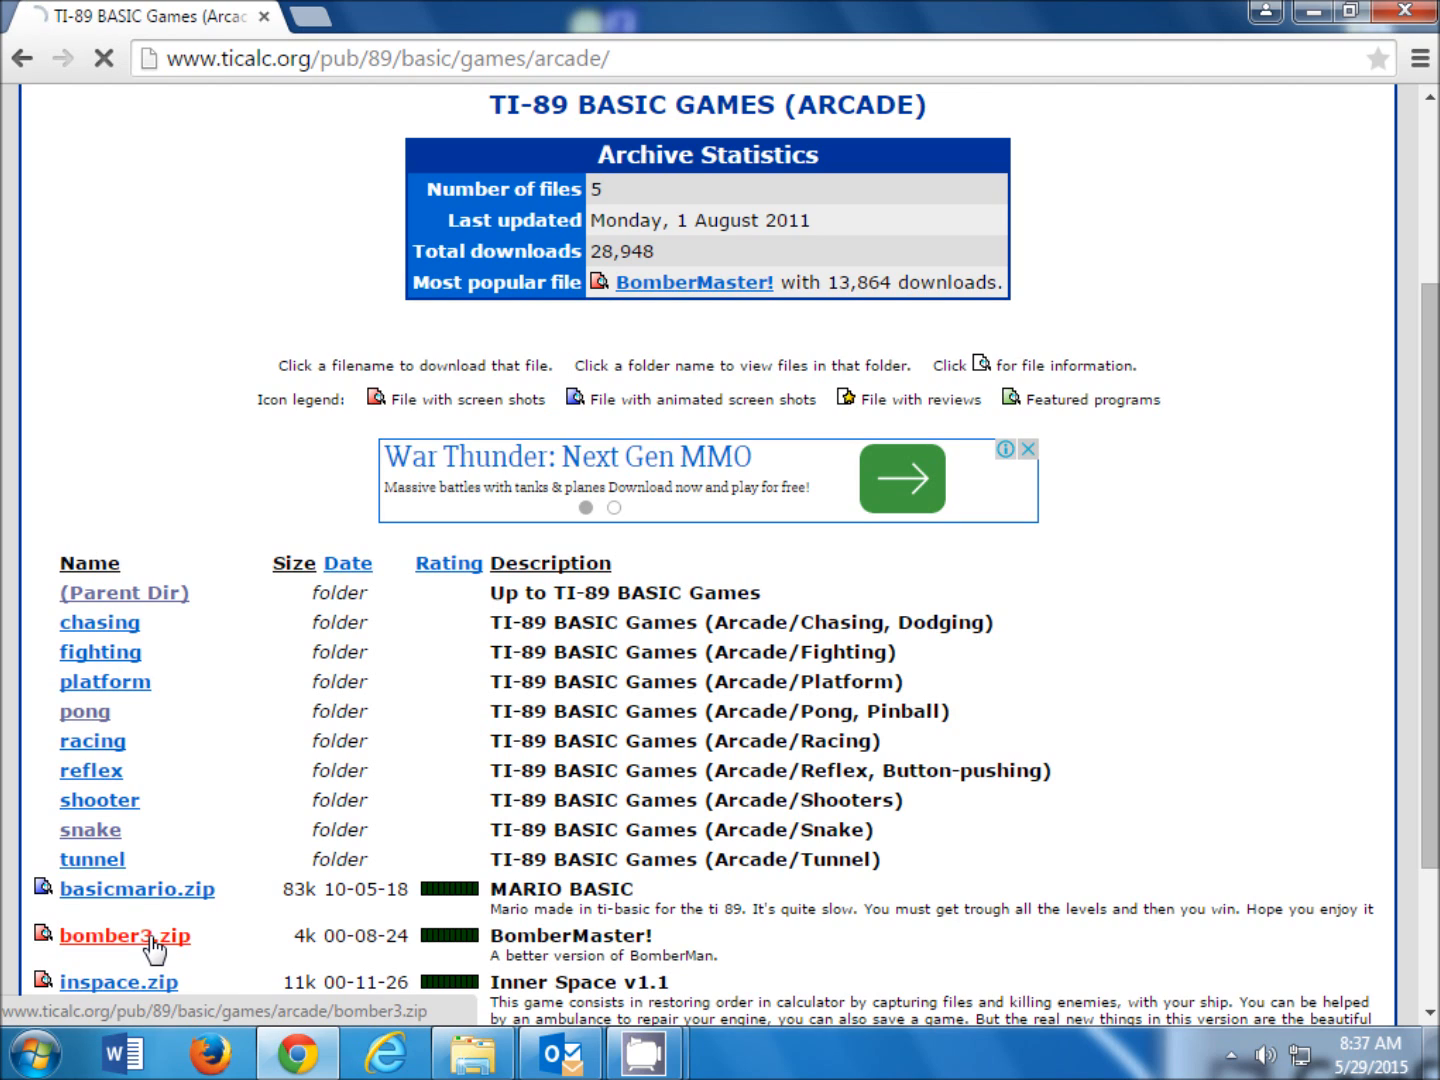
left_click(126, 936)
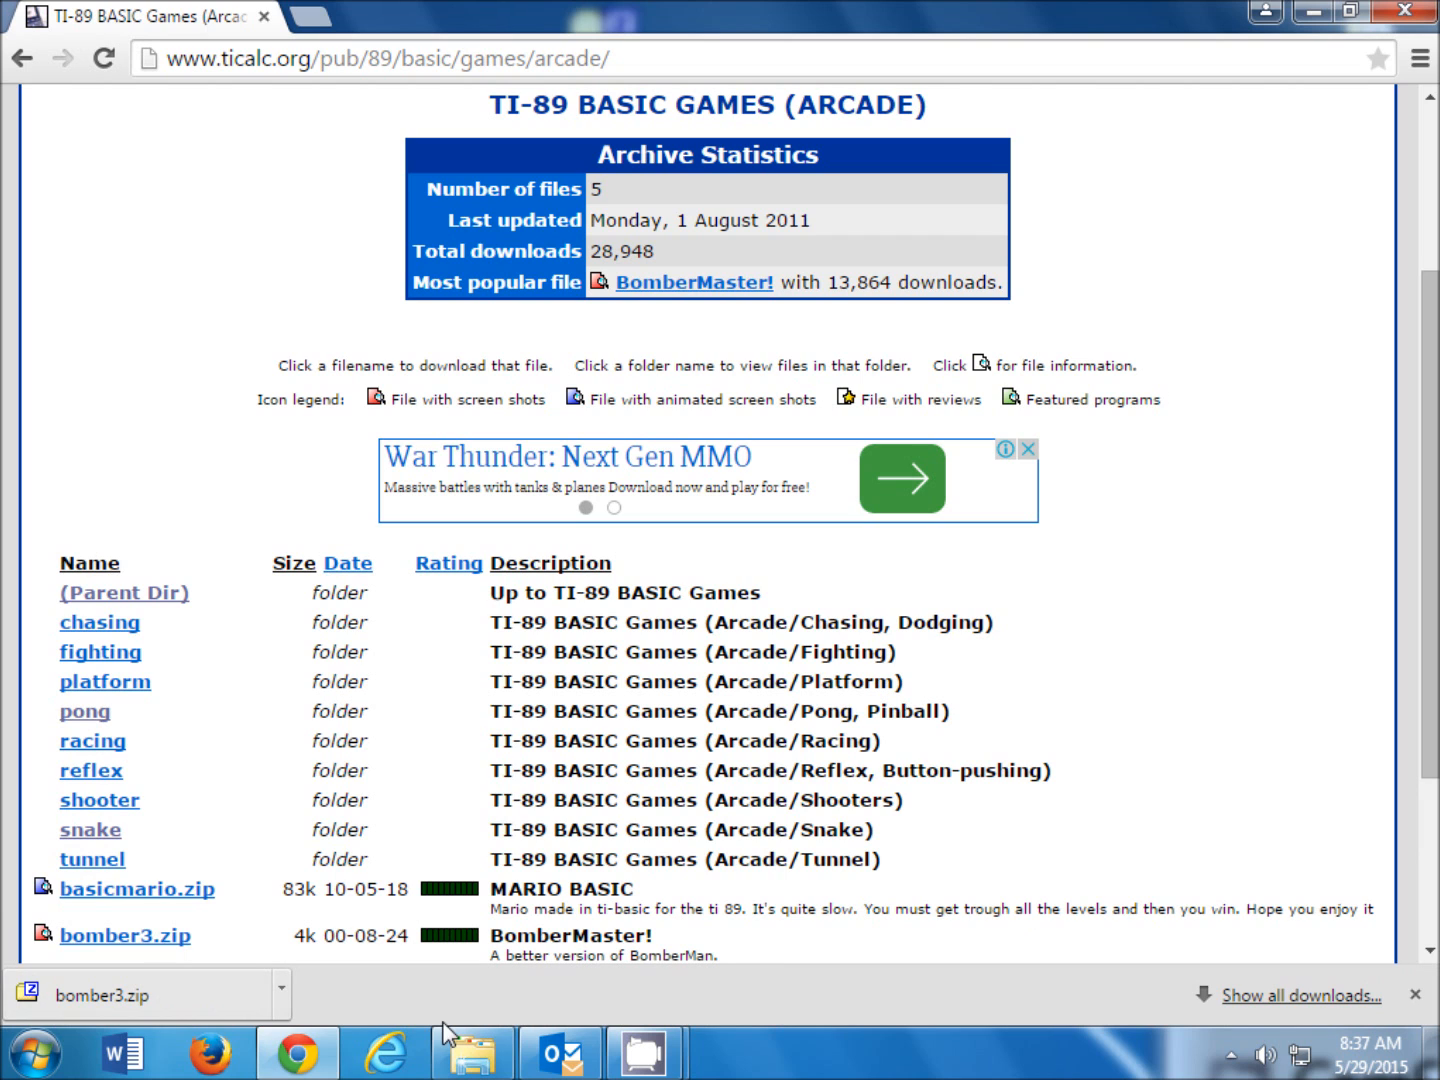
Save the linked bomber3.zip file to the desktop.
scroll("down", 3)
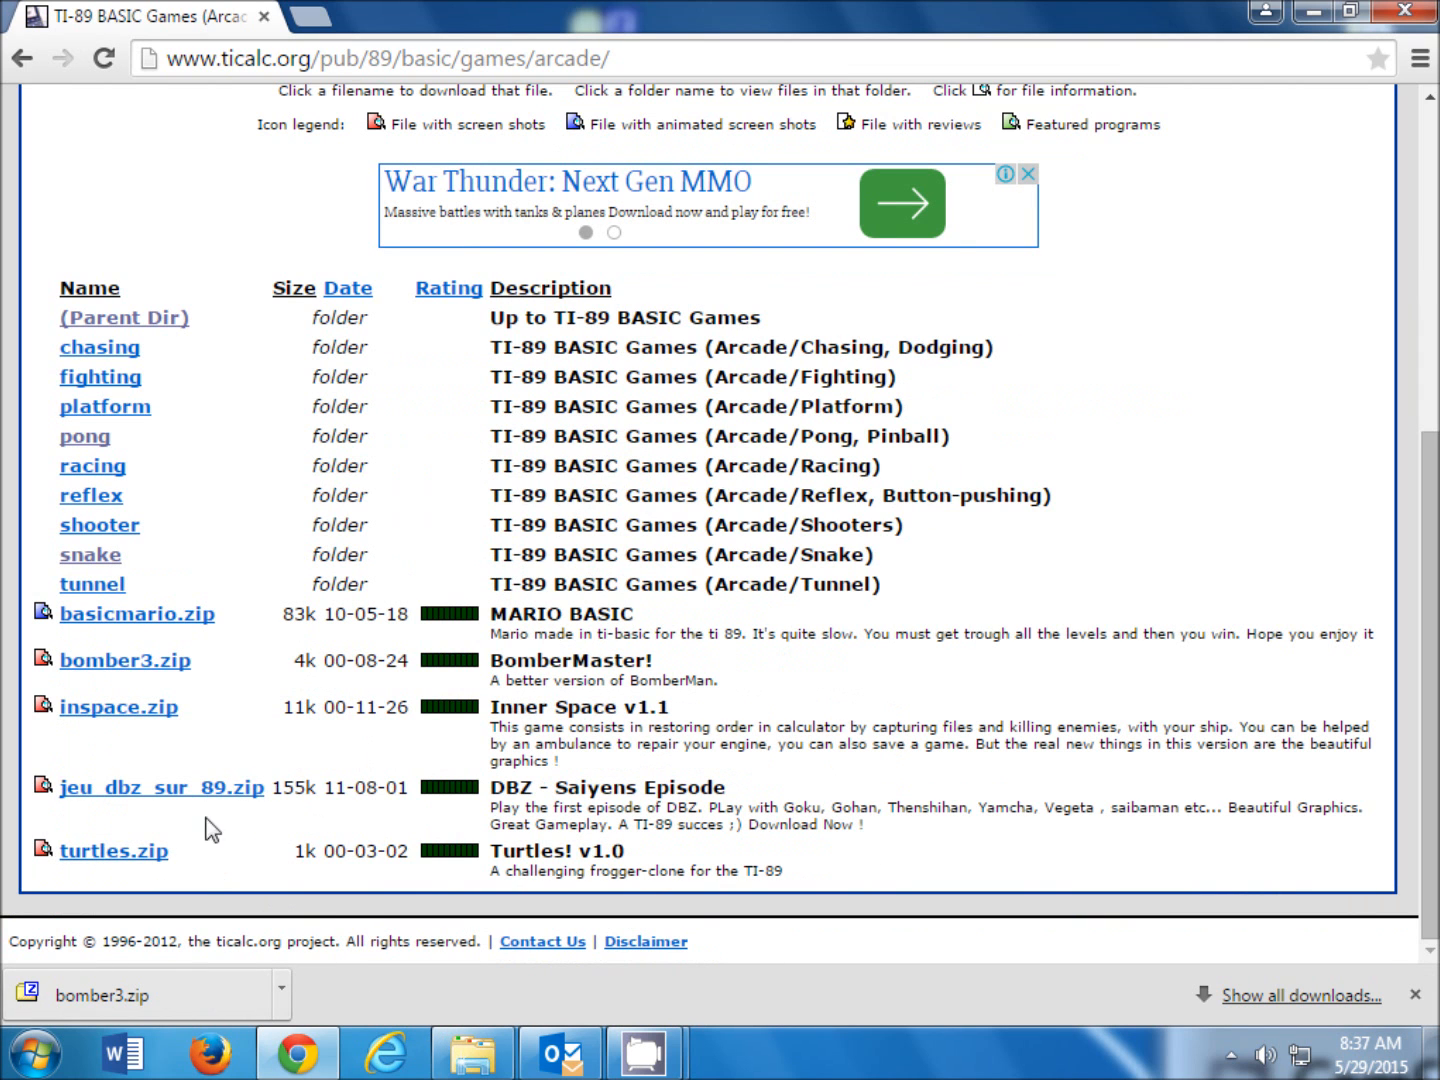
right_click(124, 660)
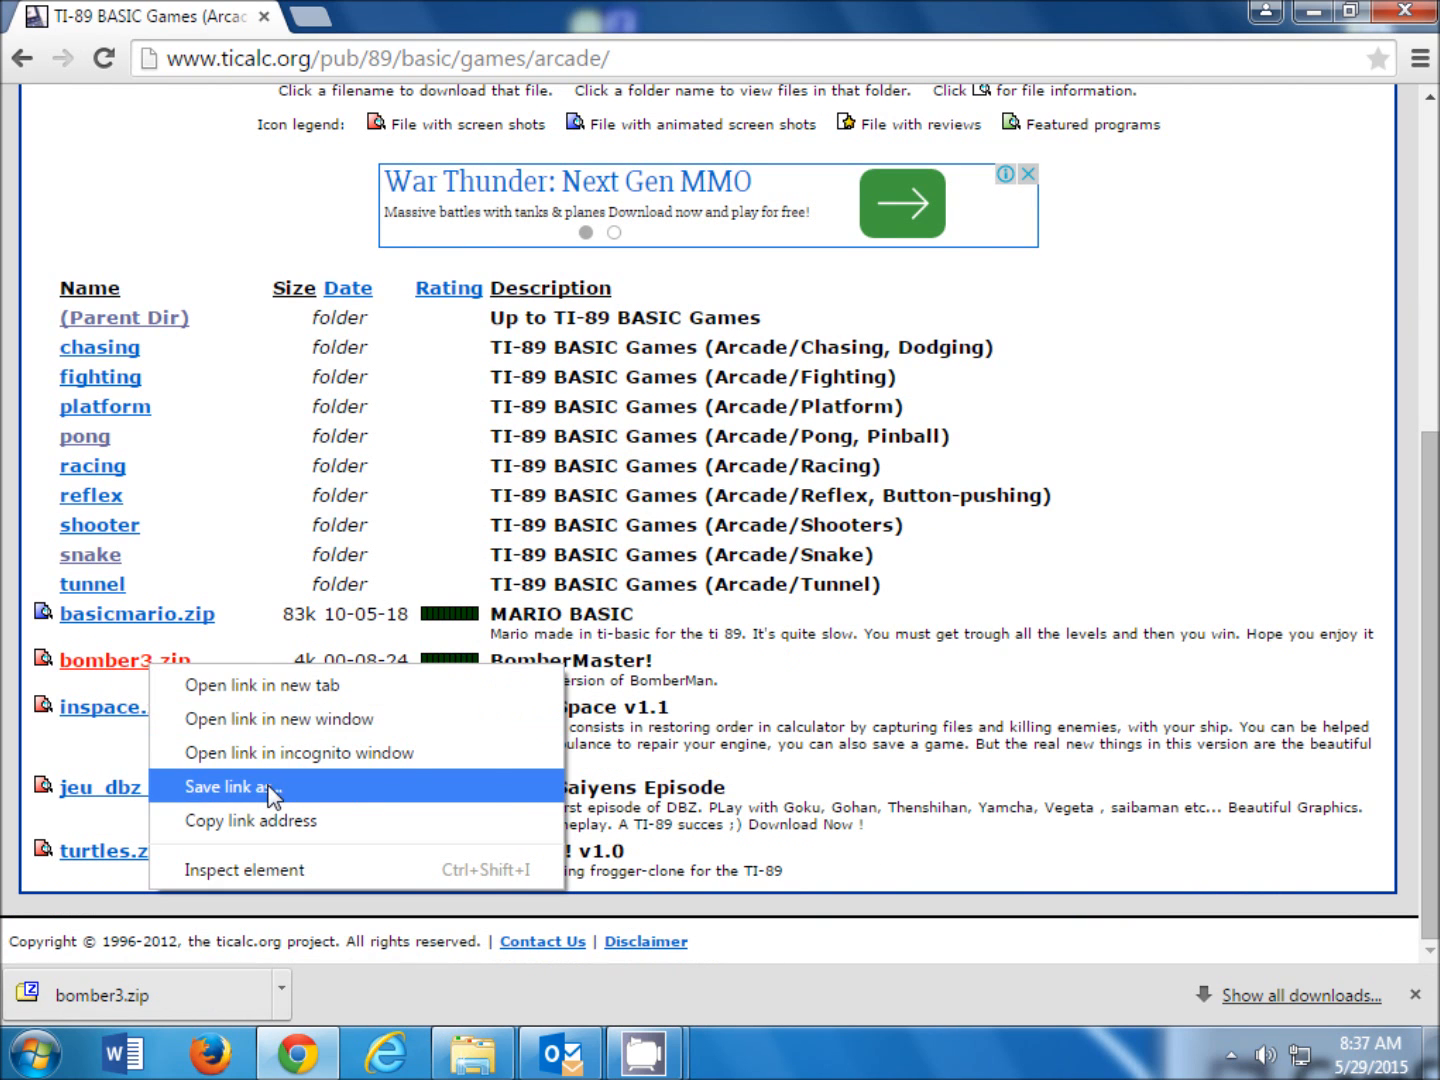
left_click(232, 788)
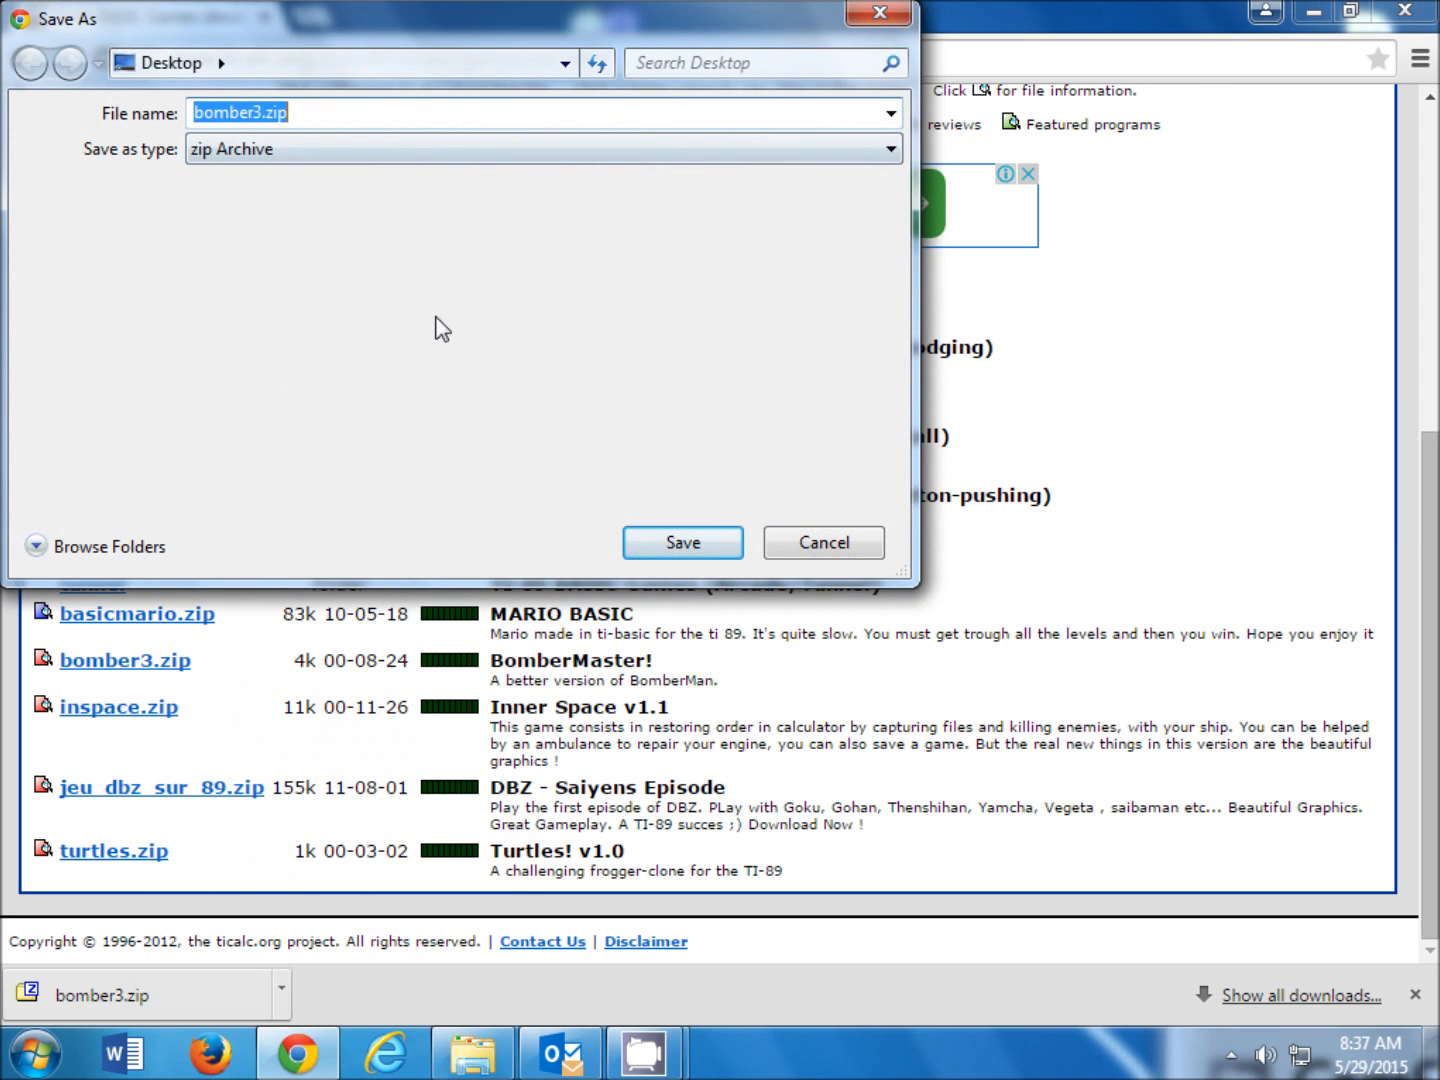
left_click(682, 542)
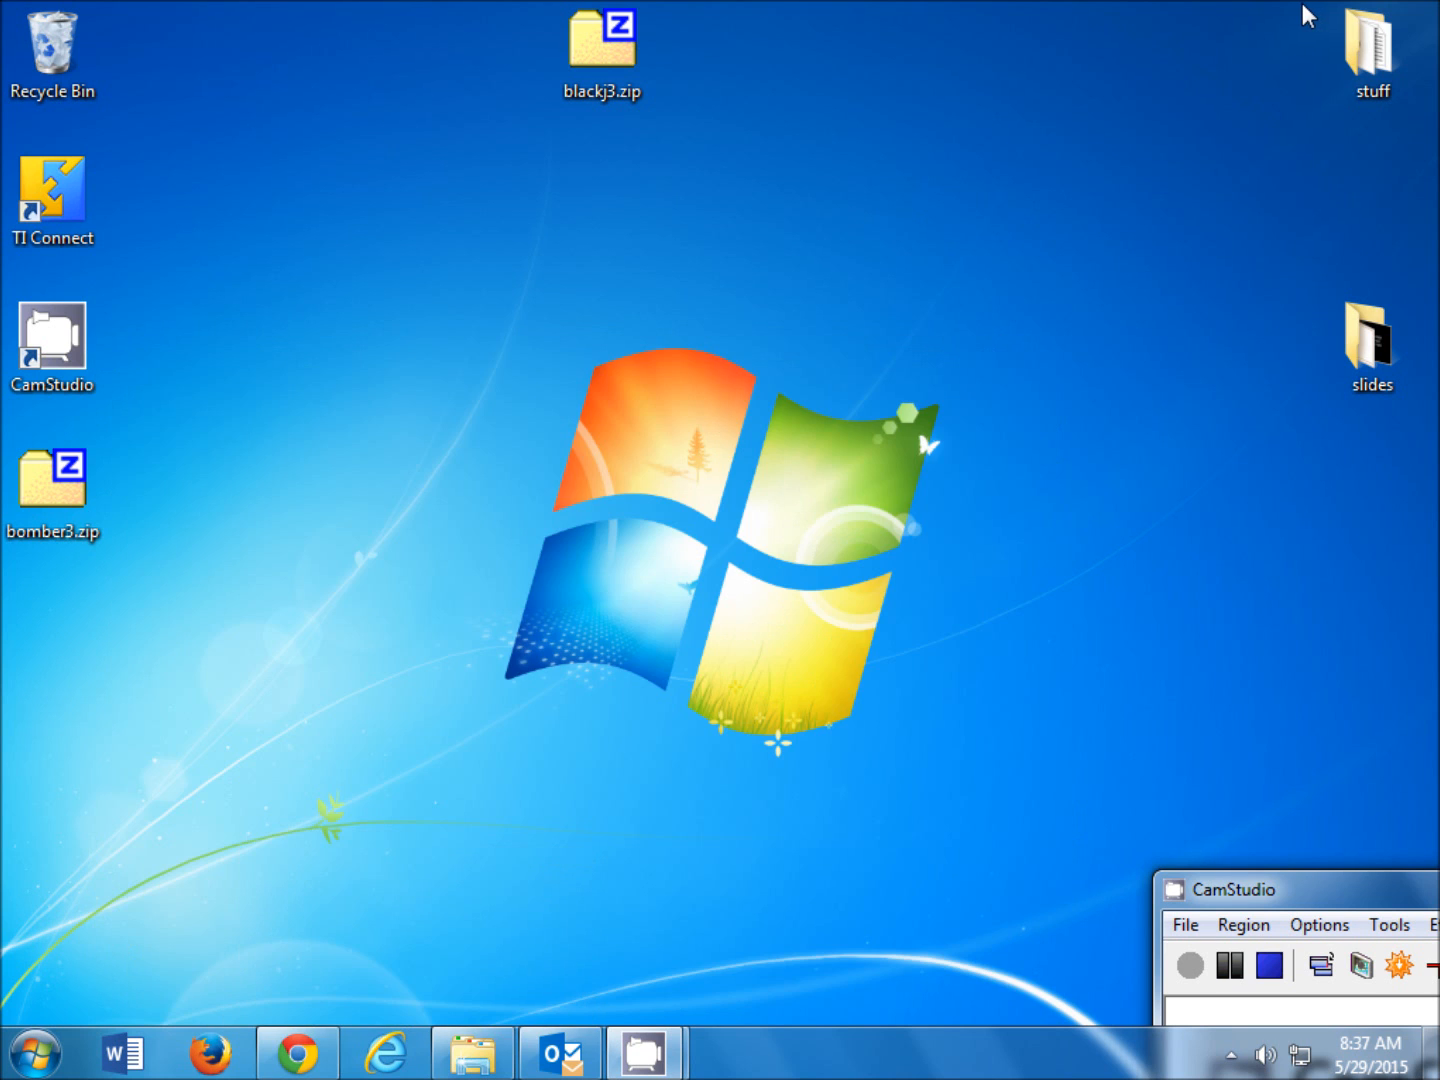
mouse_move(24, 876)
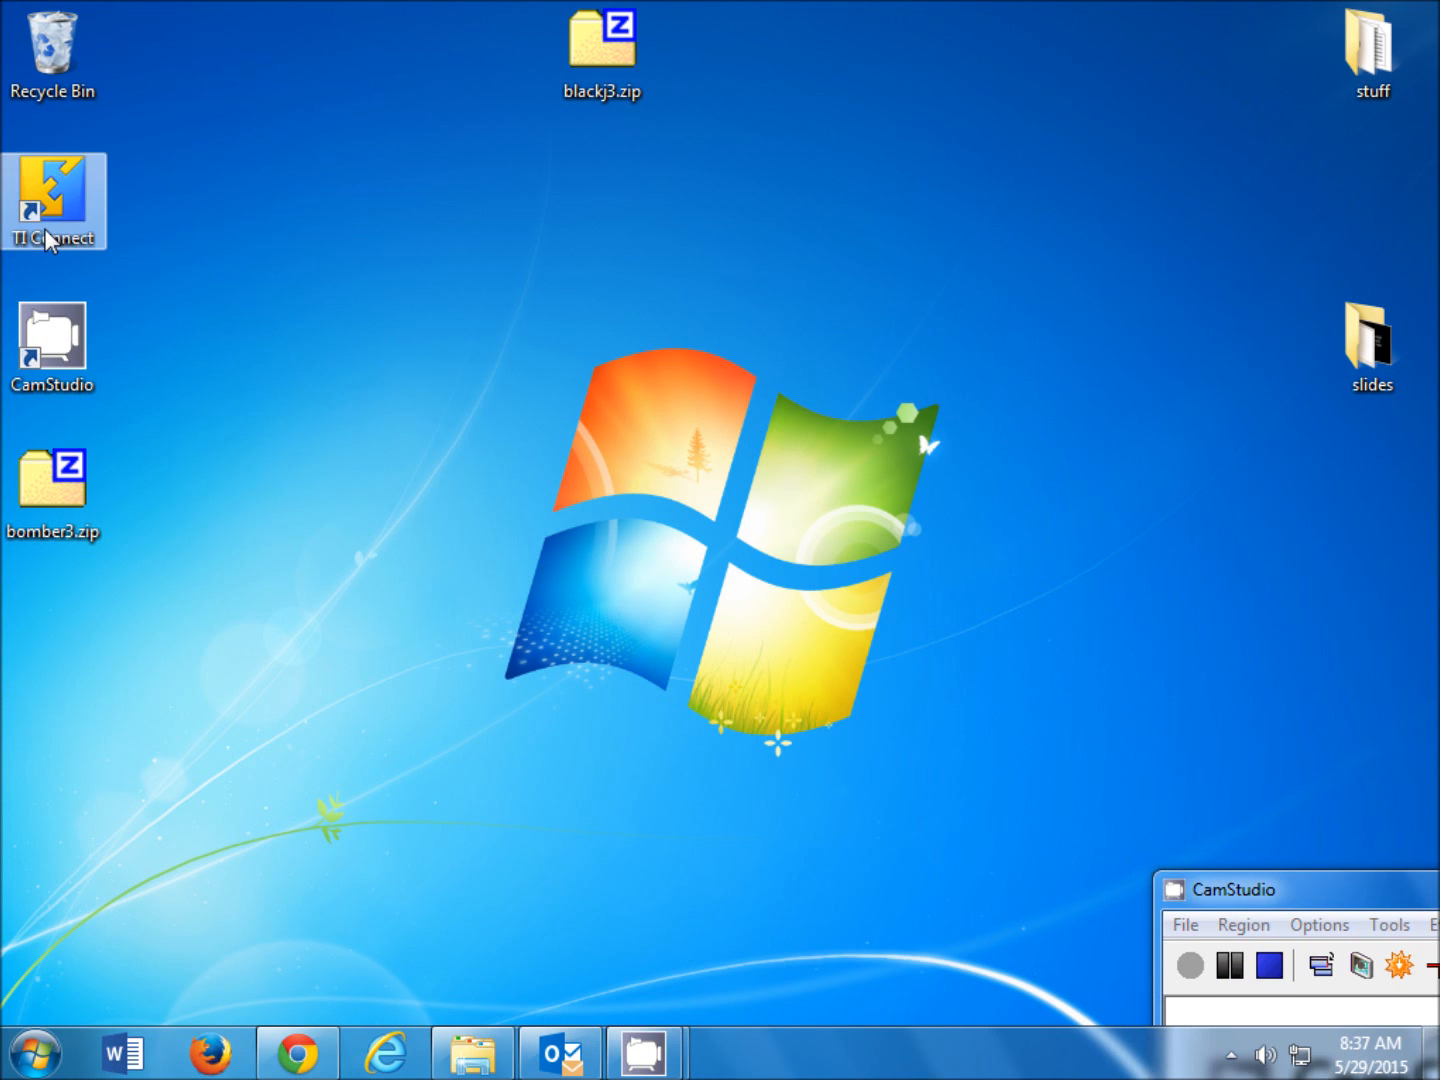
Launch TI Connect from its desktop shortcut to reach the TI-89 Titanium DeviceExplorer.
double_click(52, 202)
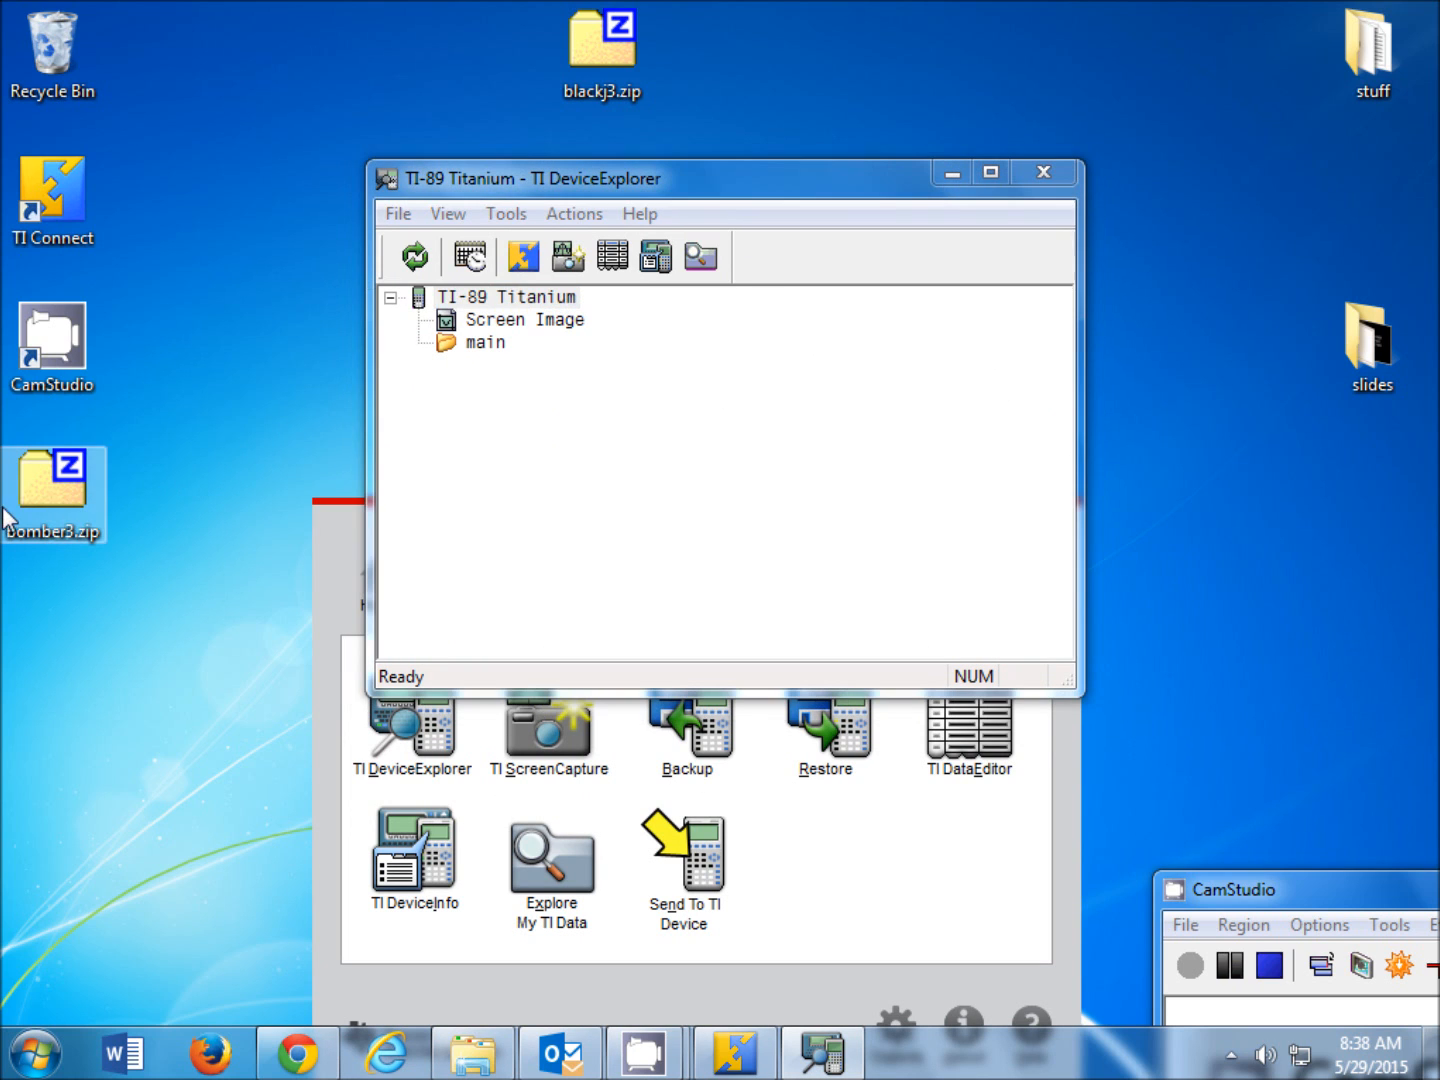
Send all files in bomber3.zip to the TI-89 Titanium's main folder.
left_click(508, 296)
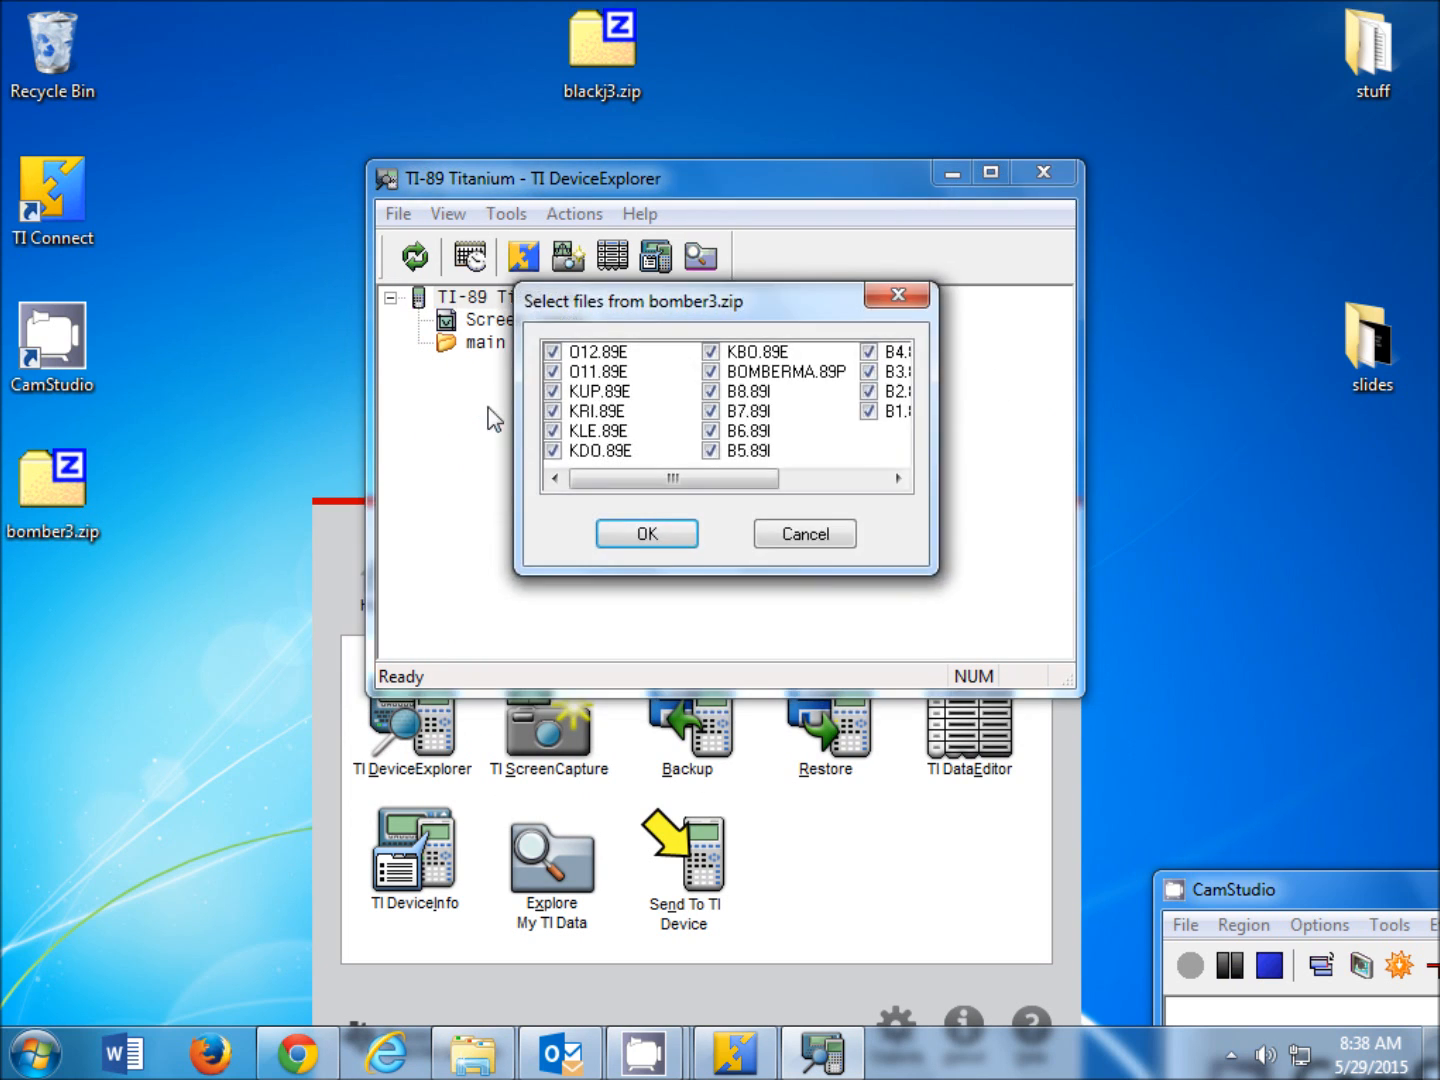
left_click(646, 532)
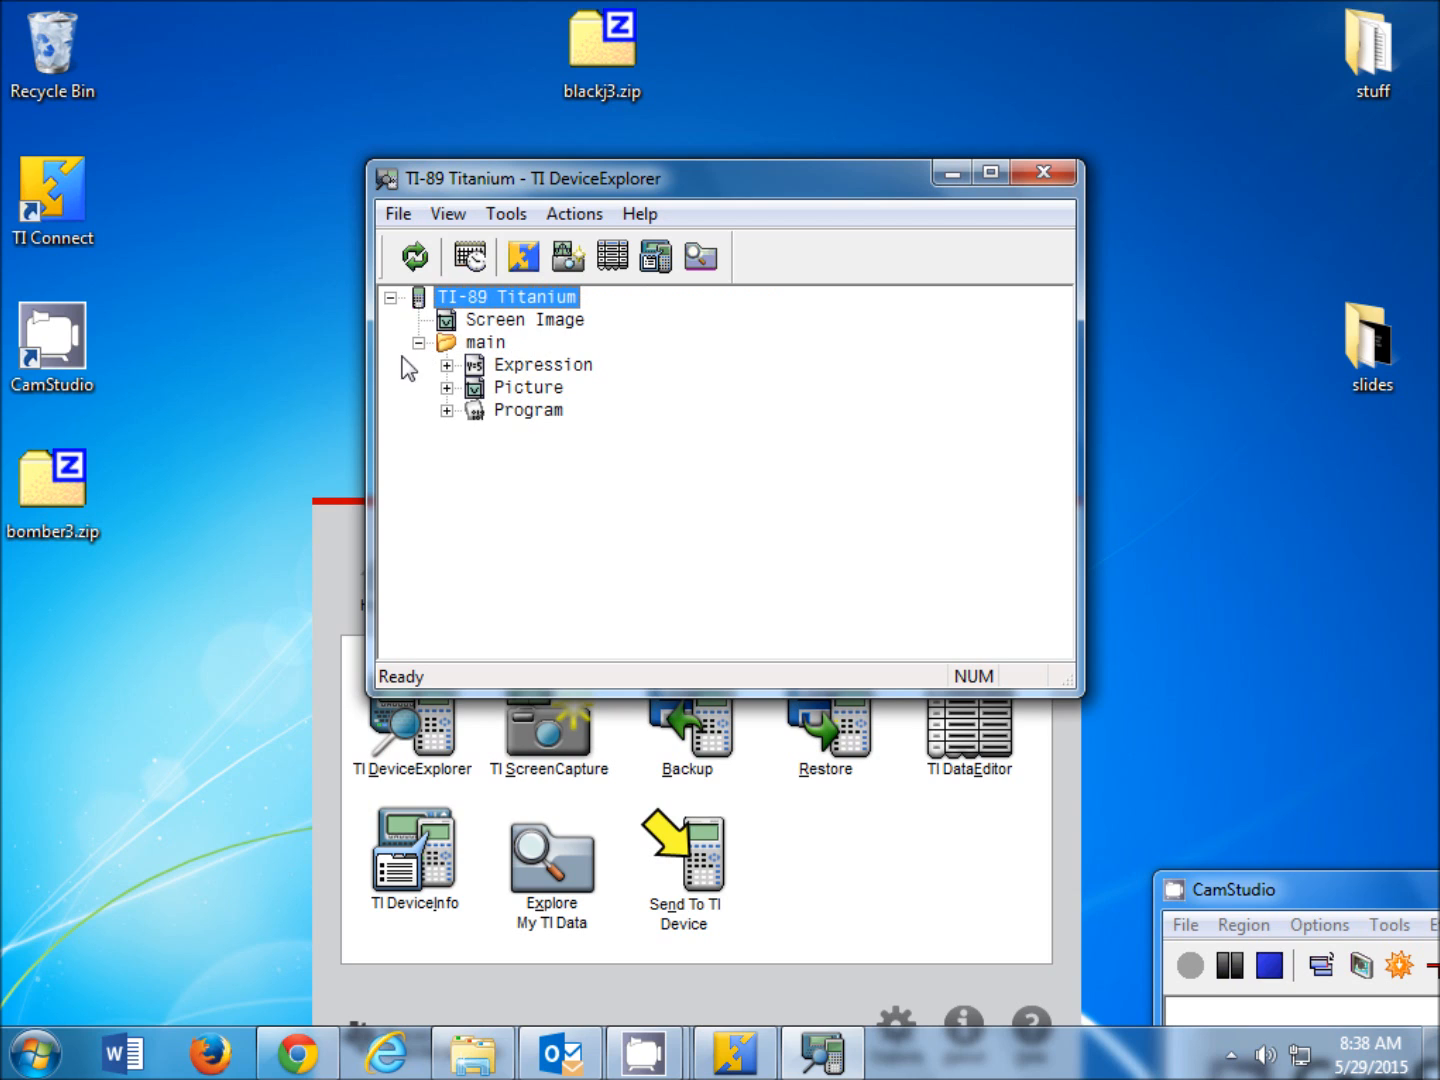
Collapse the TI-89 Titanium's main folder in the DeviceExplorer tree.
left_click(452, 342)
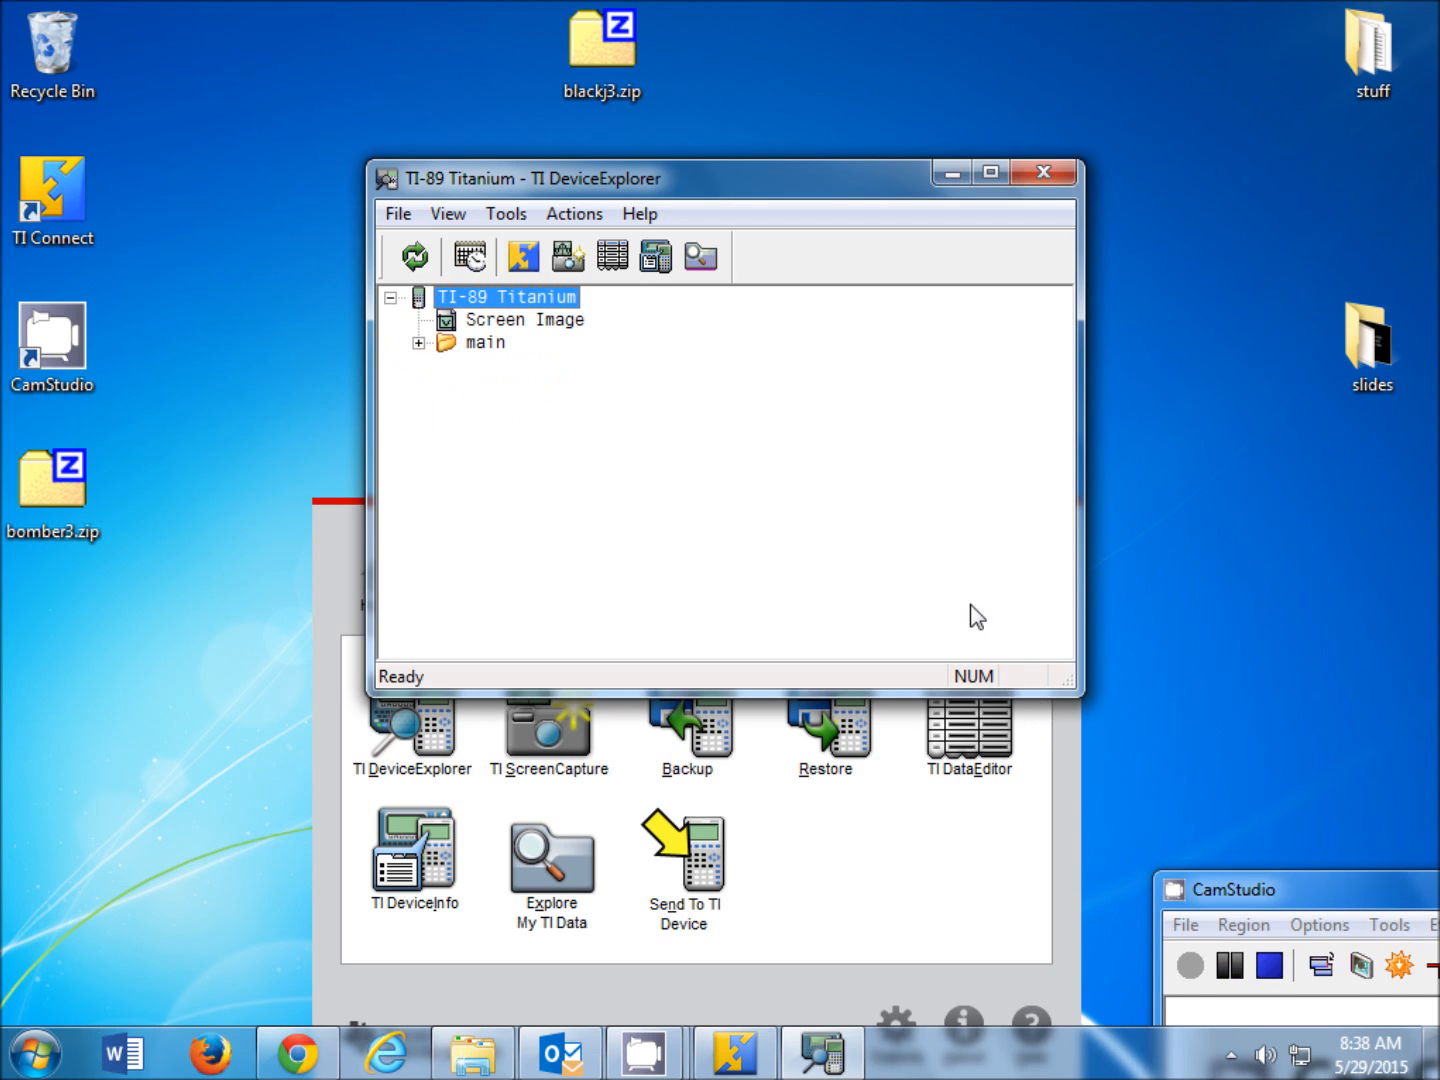